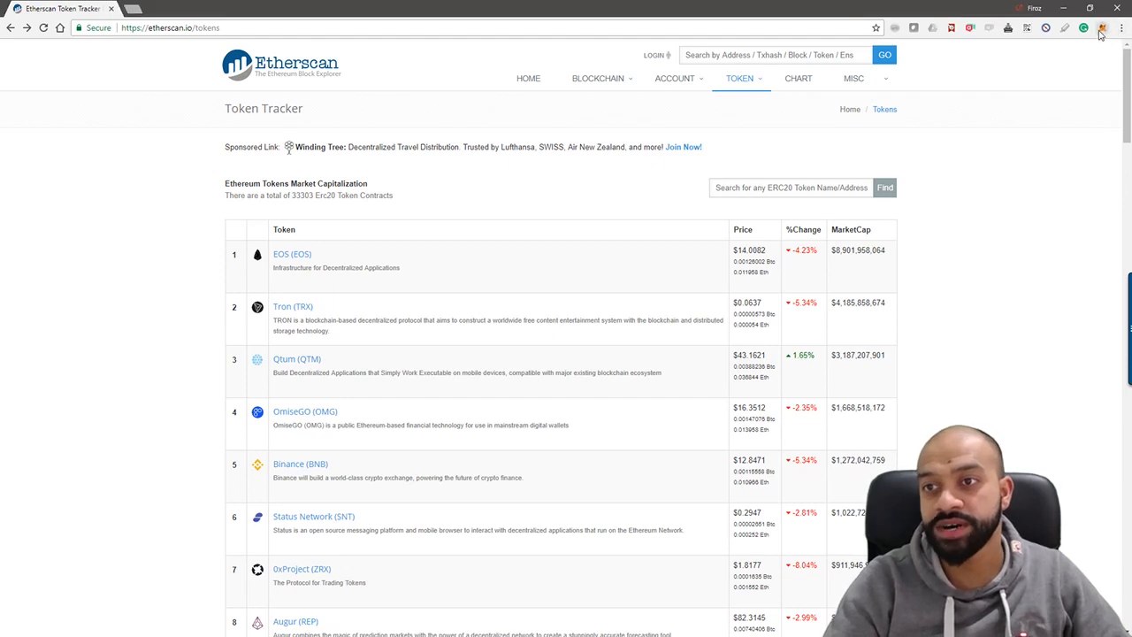
Open the MetaMask wallet's Tokens list and start the Add Token form.
left_click(1098, 28)
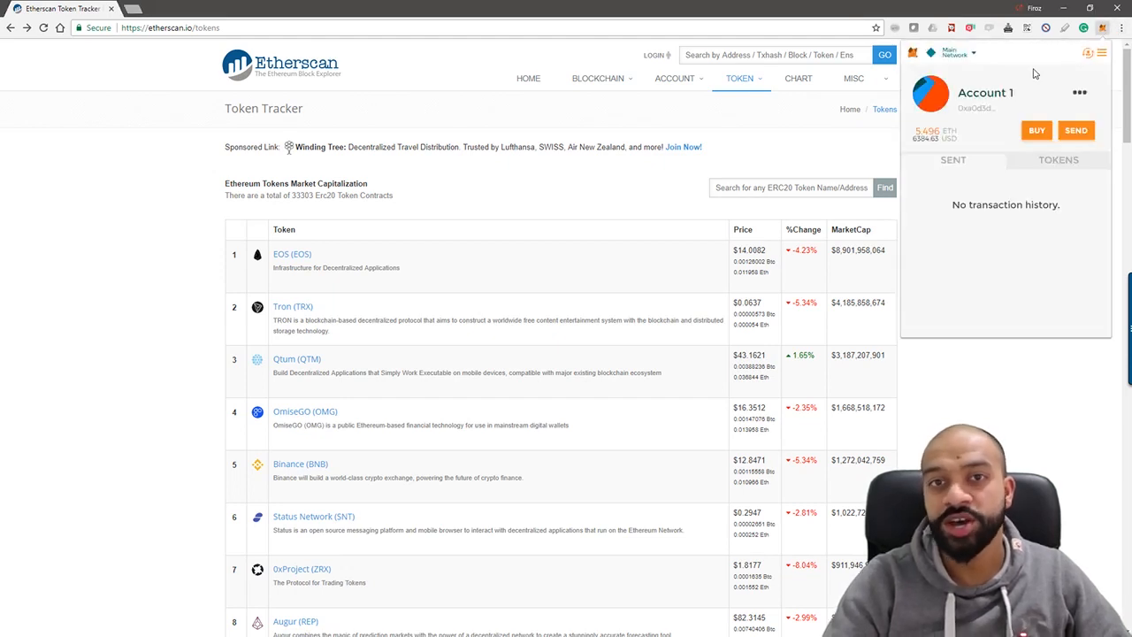
mouse_move(1064, 161)
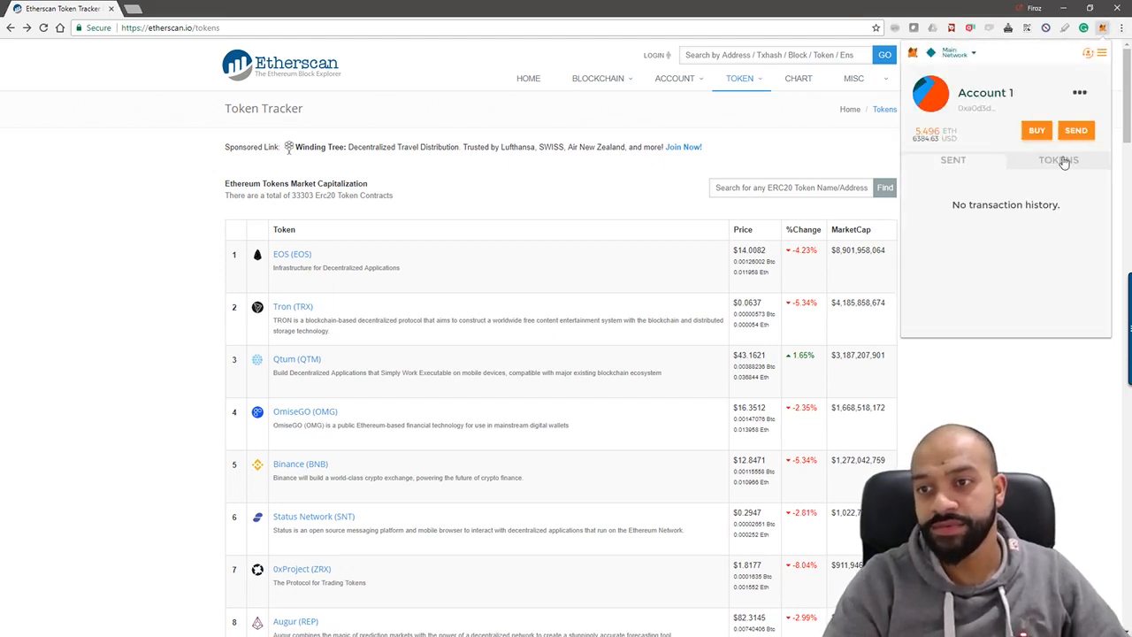
left_click(1057, 160)
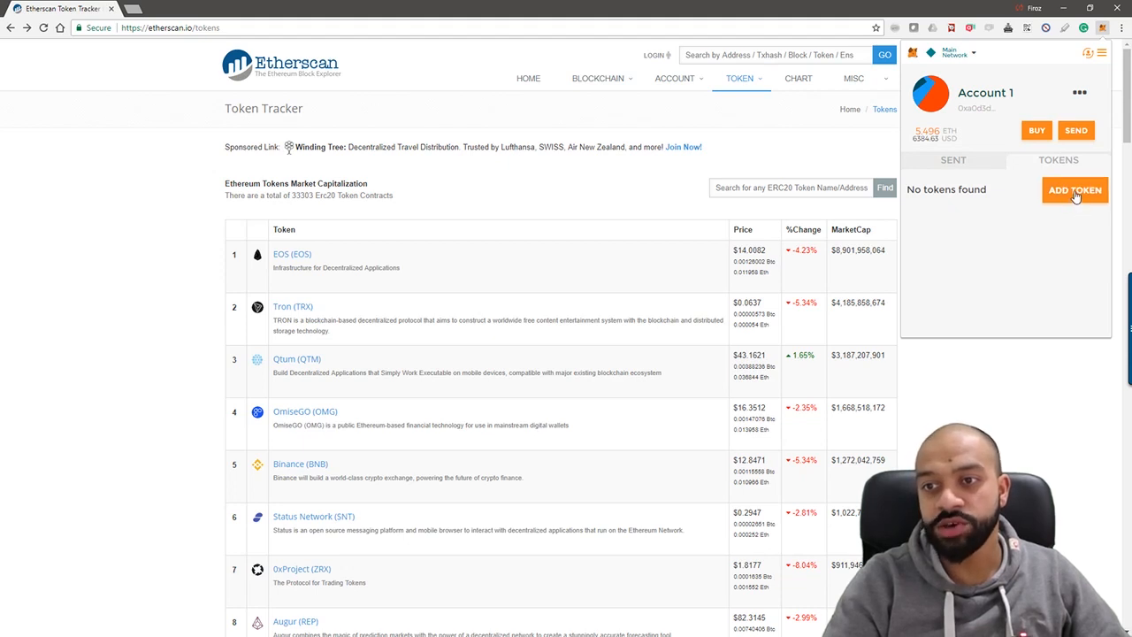
left_click(1074, 189)
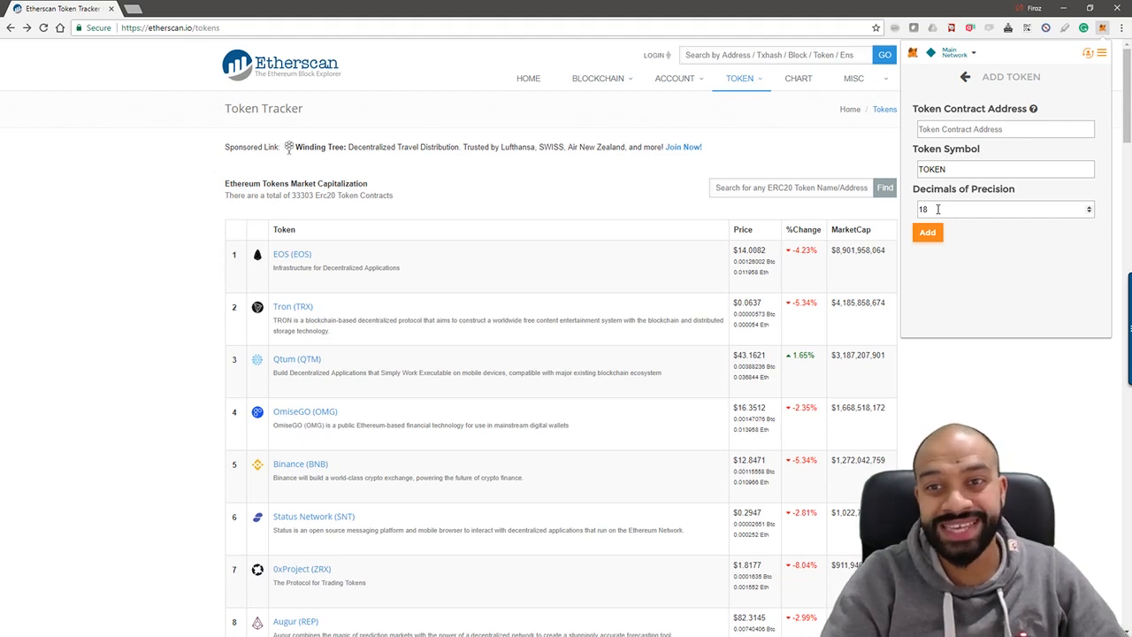
mouse_move(1021, 416)
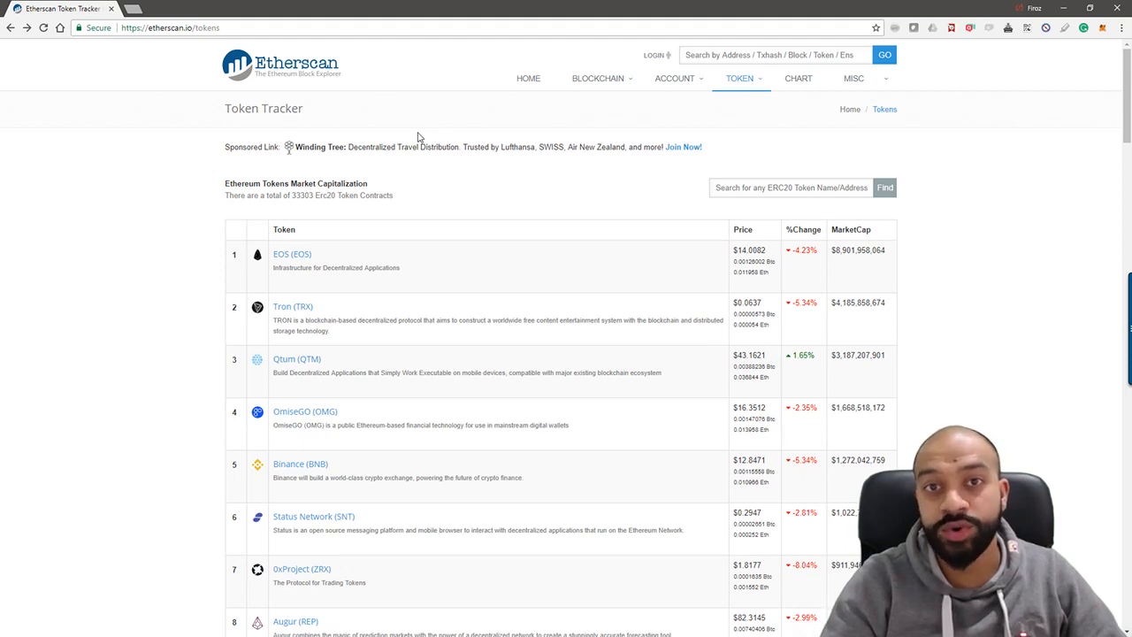
mouse_move(753, 188)
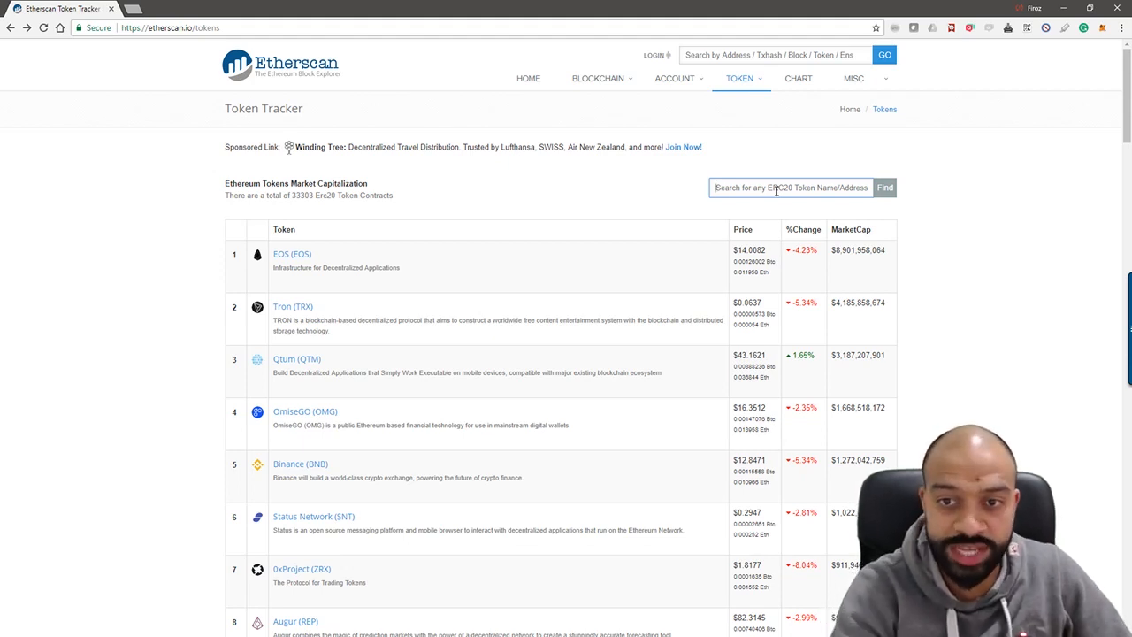
Search Etherscan for 'gol', pick Golem (GNT), and copy its contract address.
type("golem")
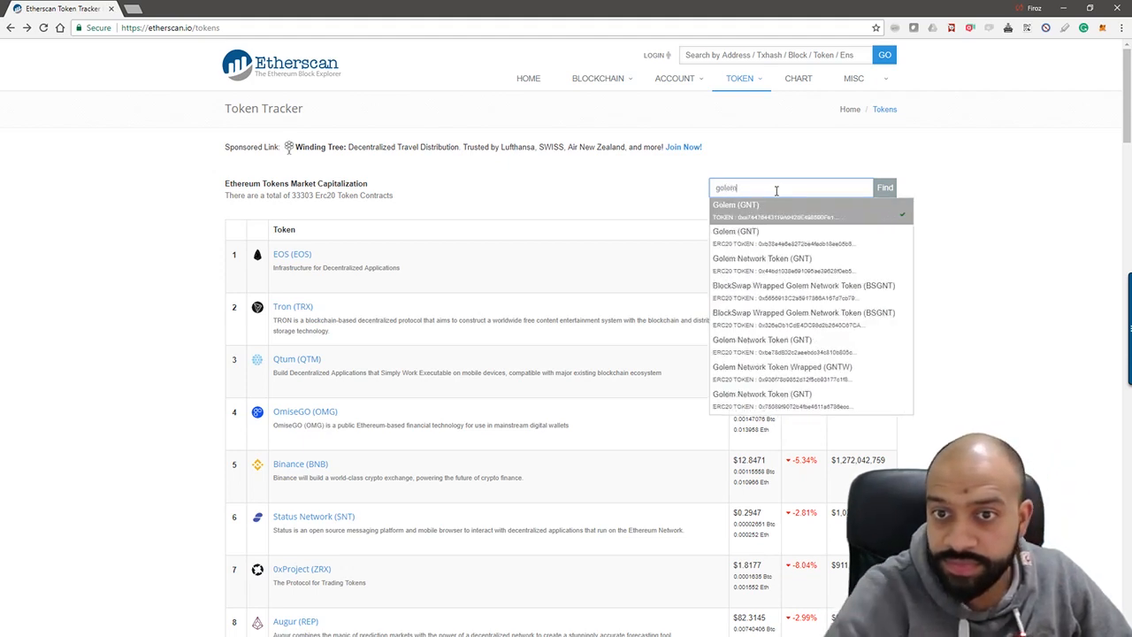
left_click(761, 210)
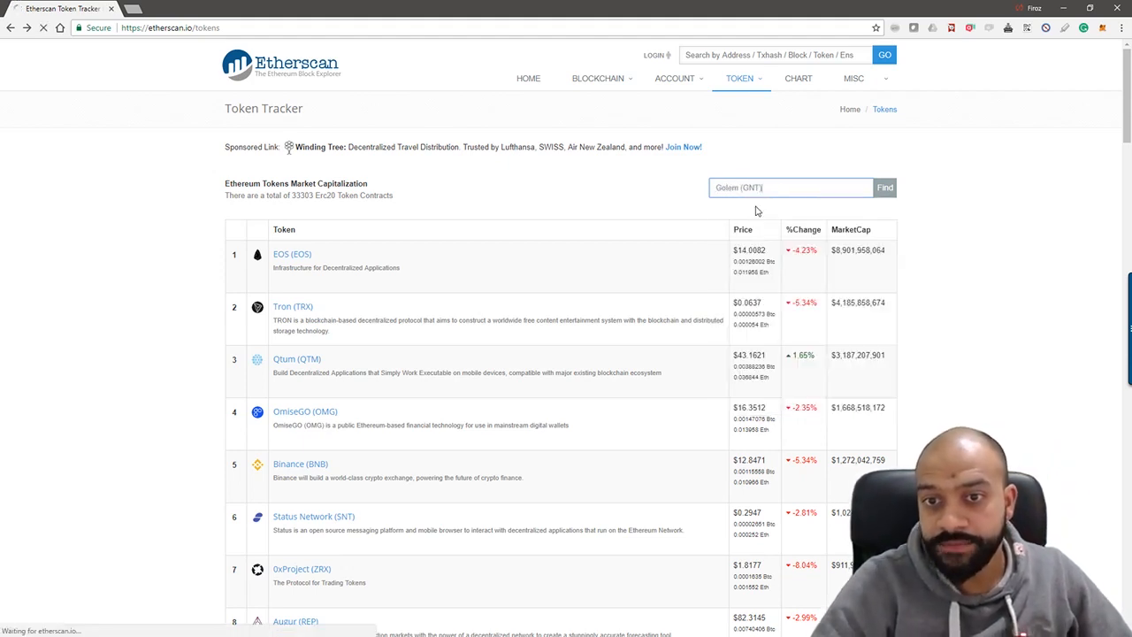
left_click(884, 187)
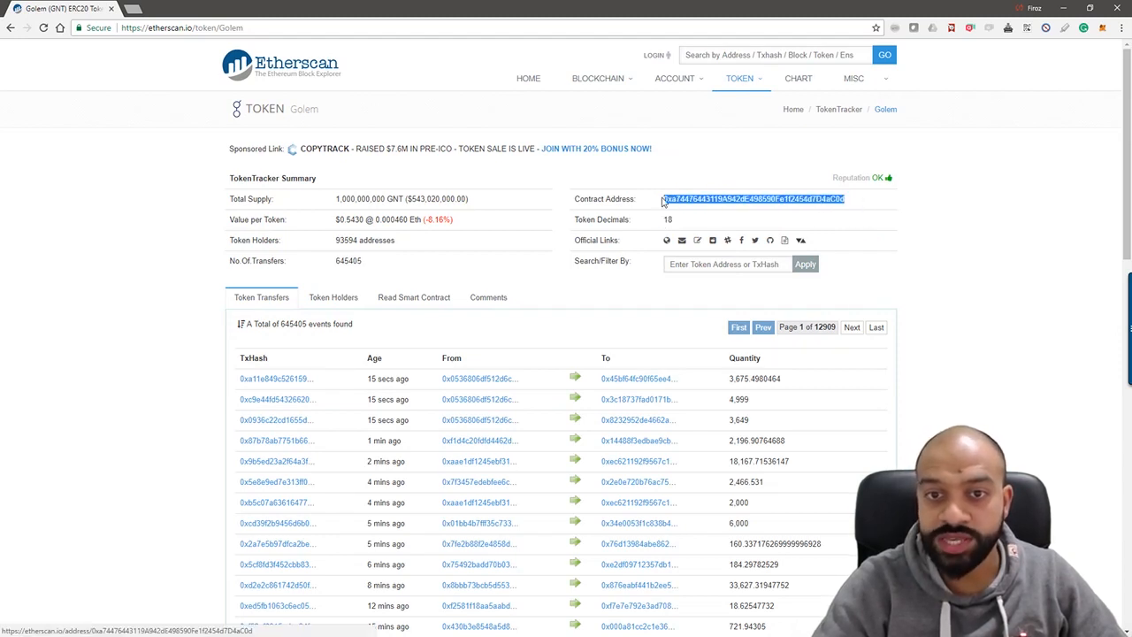
right_click(752, 198)
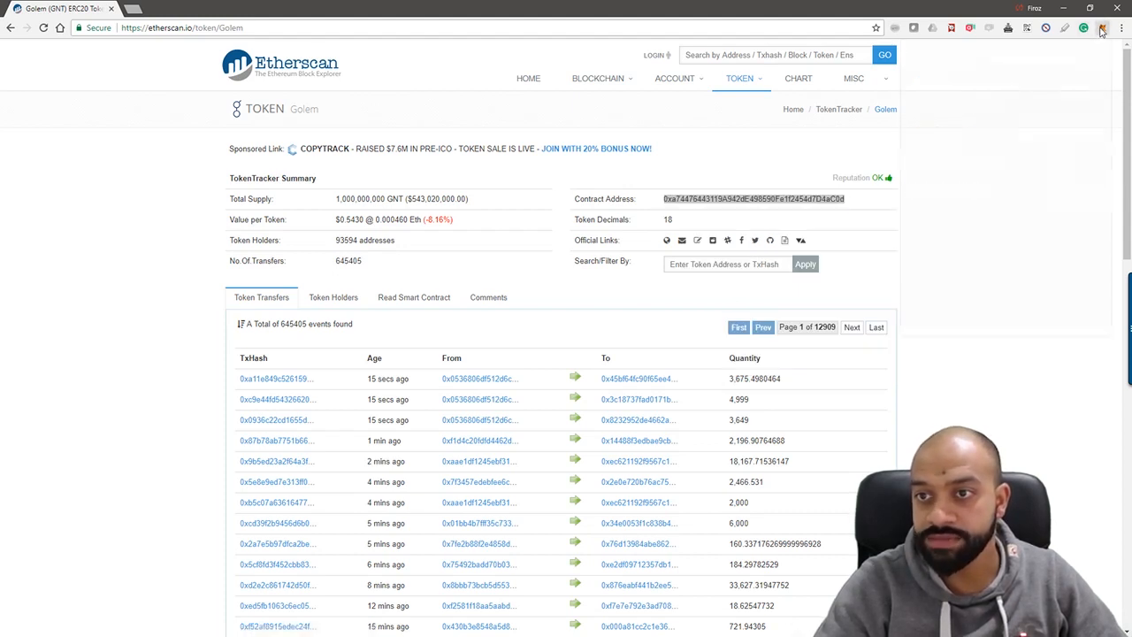
Add Golem by its contract address with symbol GNT and 18 decimals, showing 230.895 GNT.
left_click(1102, 27)
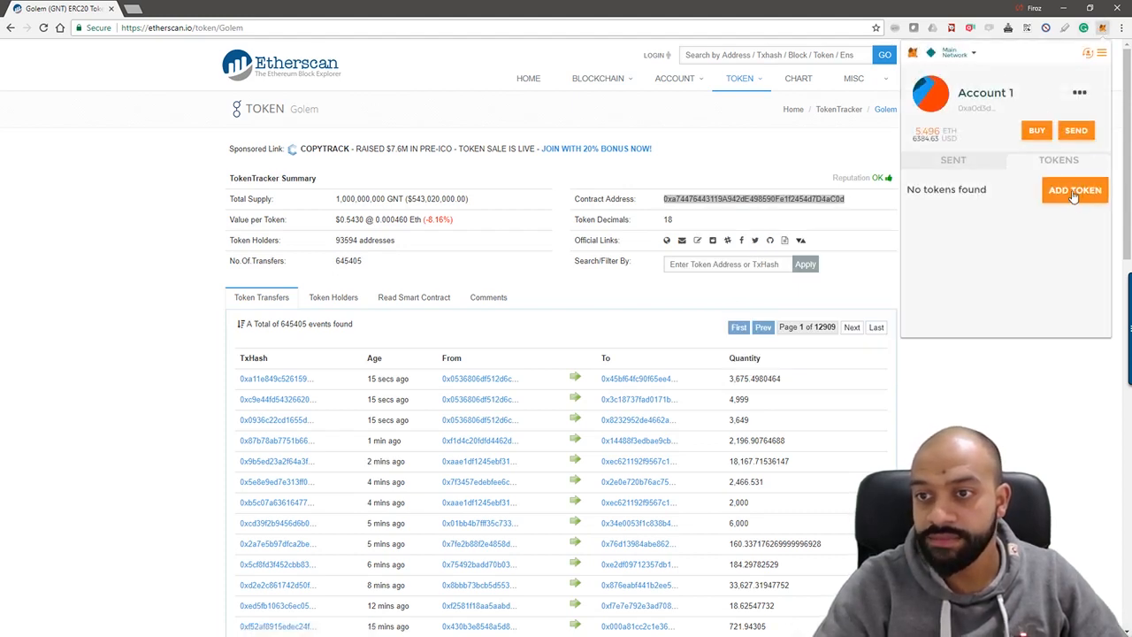
left_click(1074, 189)
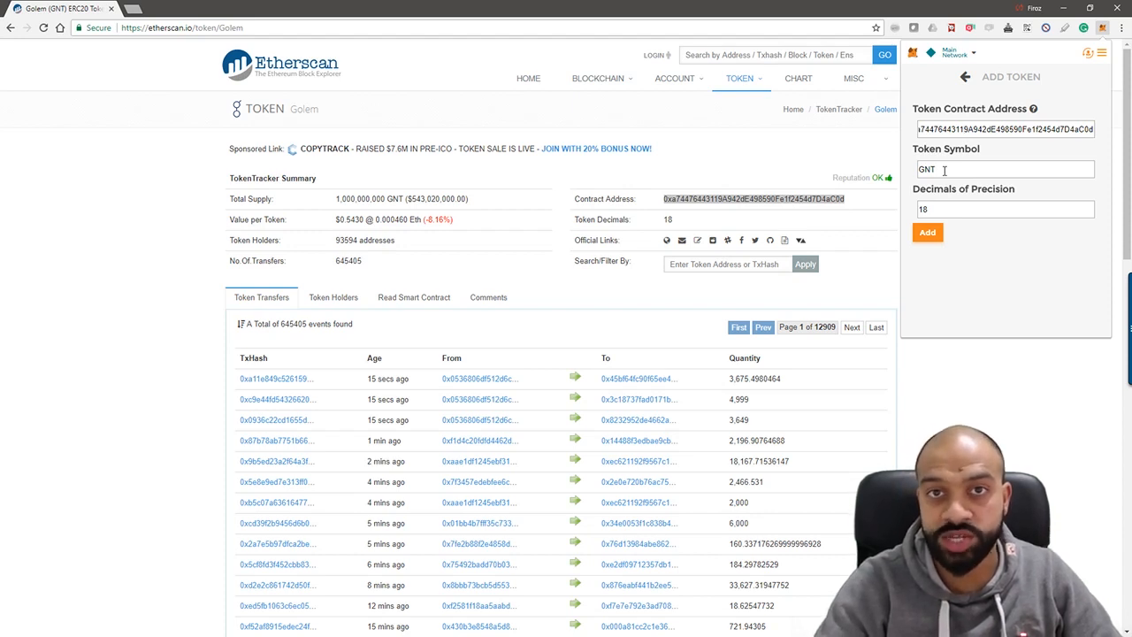
mouse_move(956, 205)
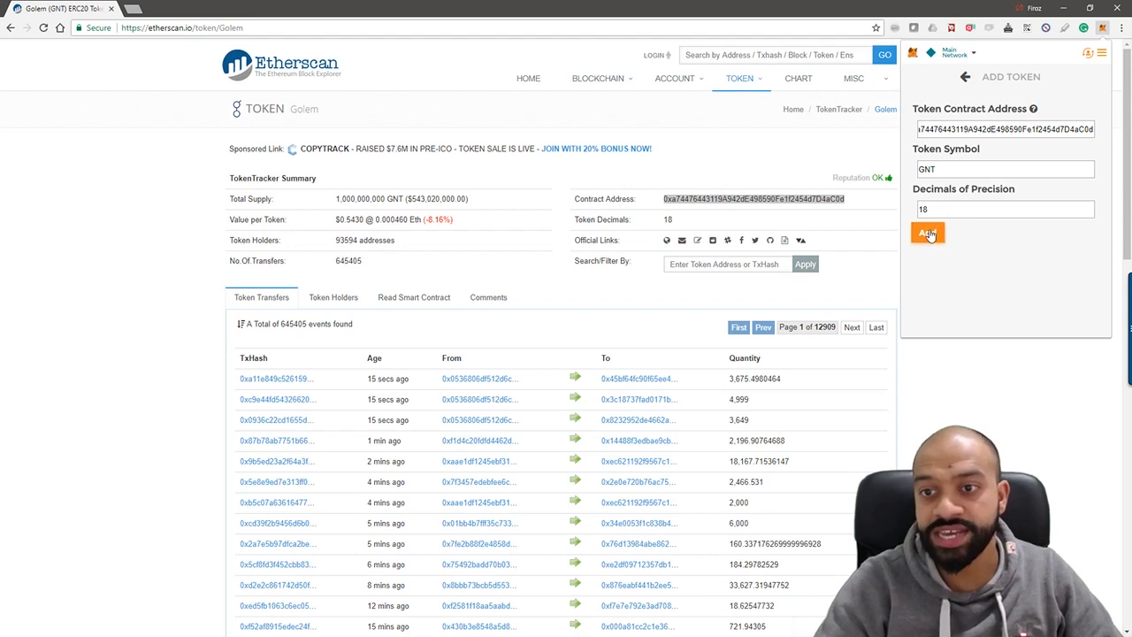
left_click(928, 232)
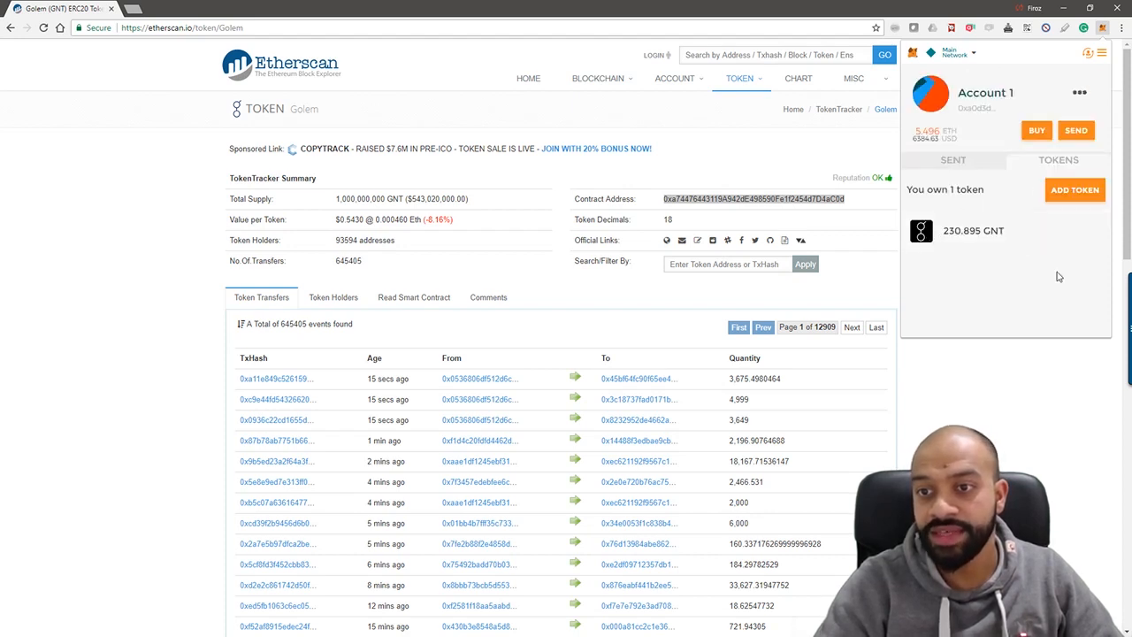
mouse_move(1056, 236)
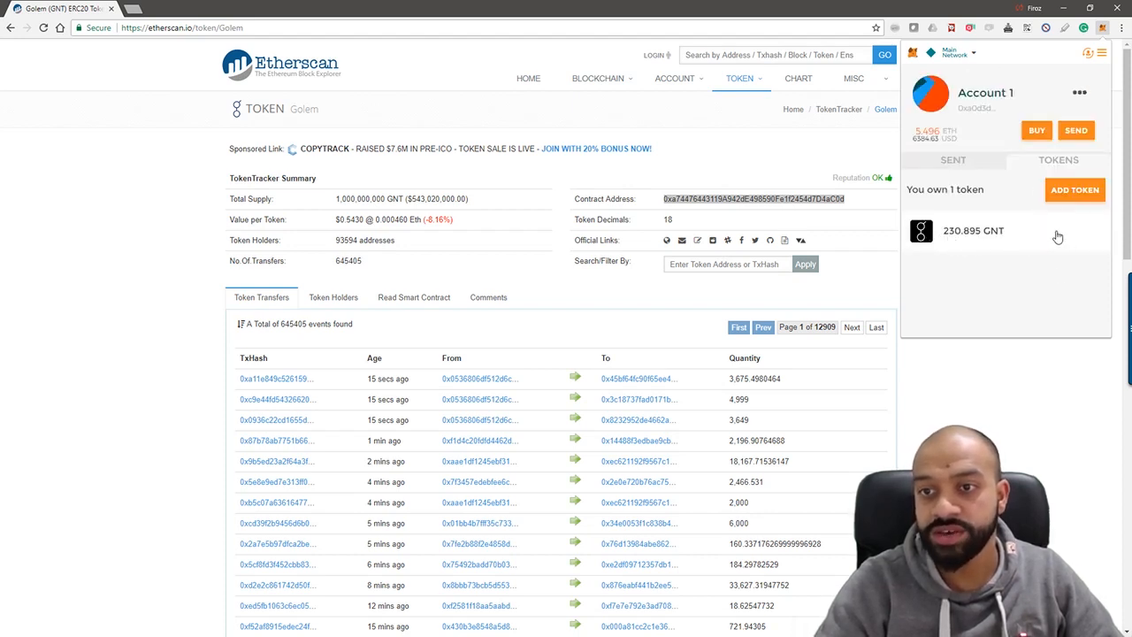
mouse_move(1053, 224)
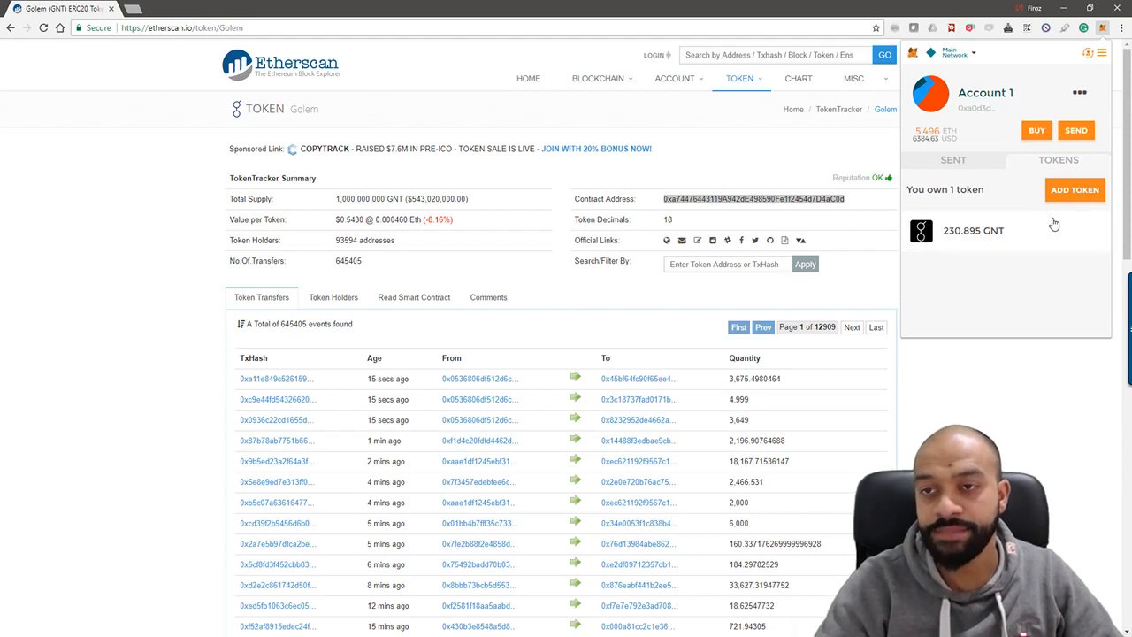